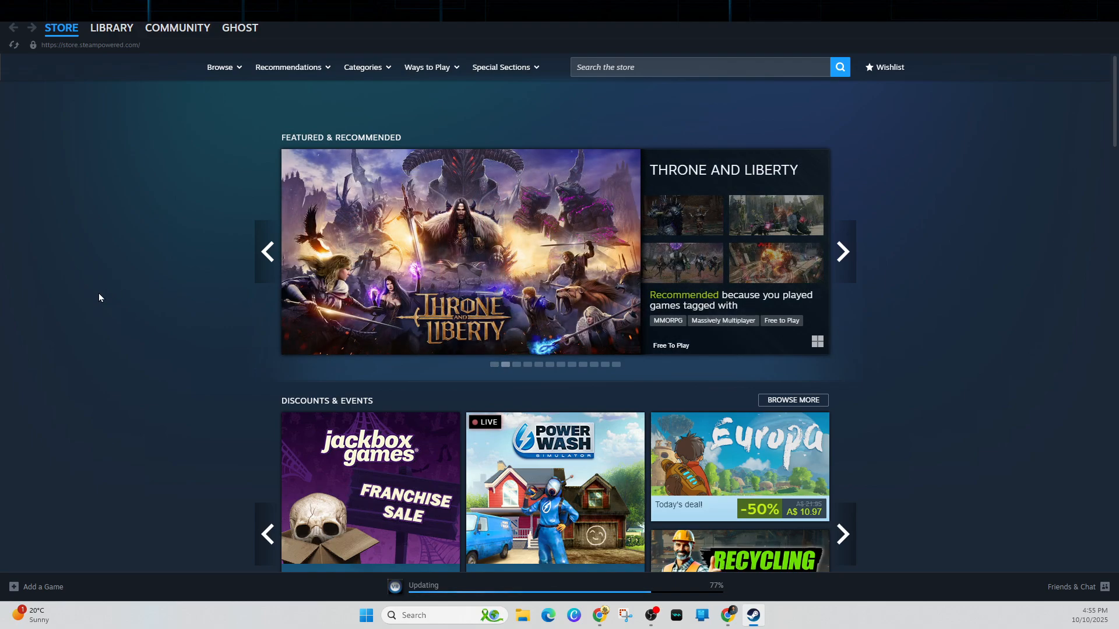
mouse_move(114, 343)
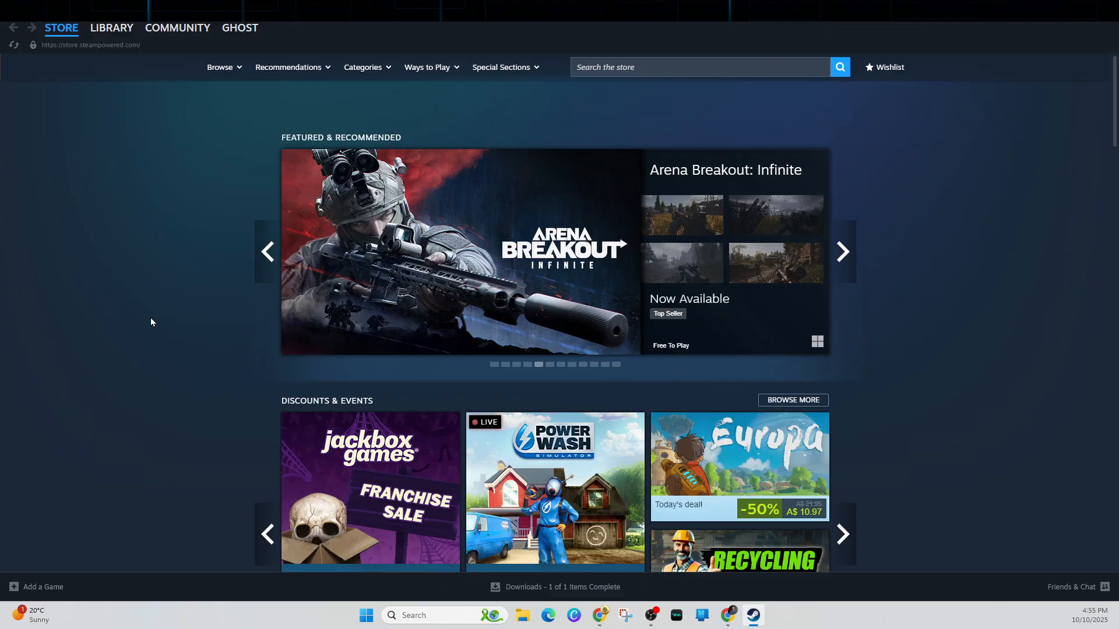
mouse_move(143, 347)
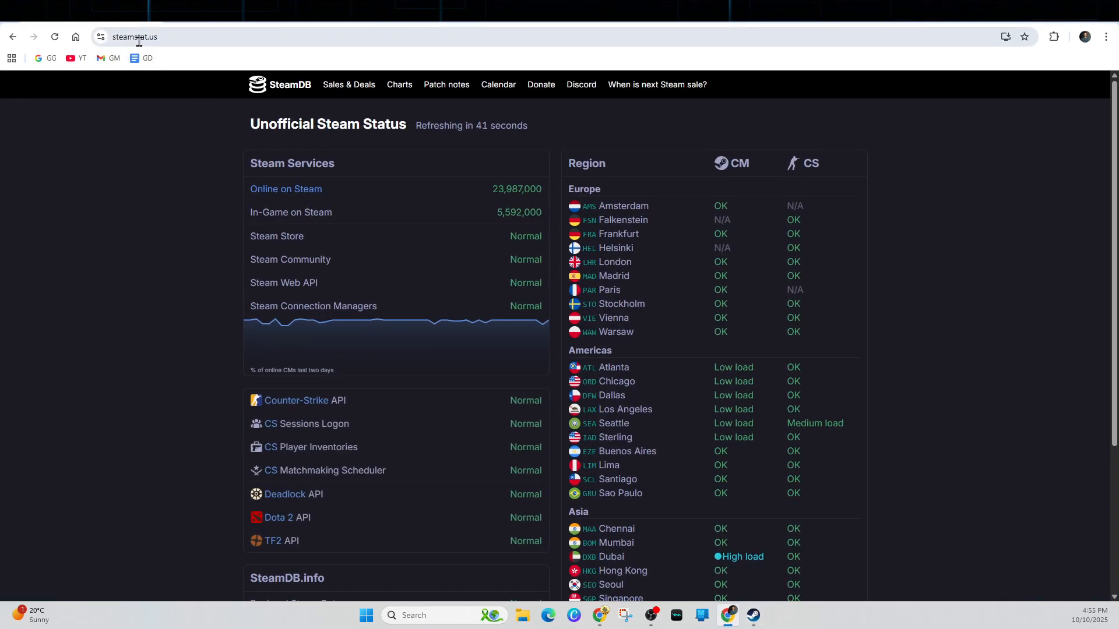
mouse_move(507, 324)
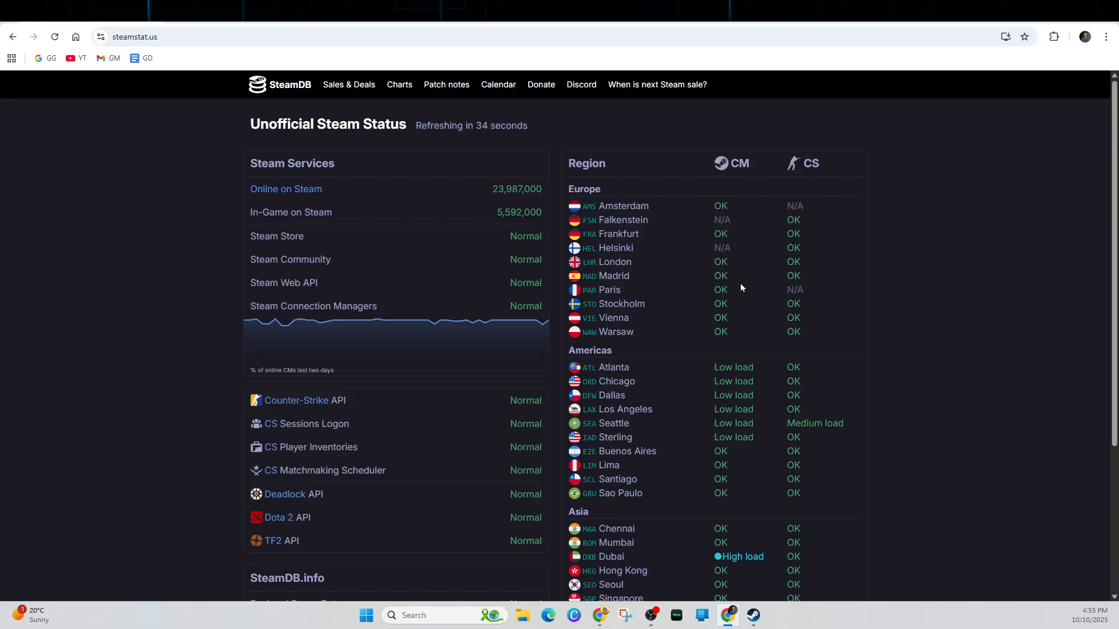
mouse_move(485, 342)
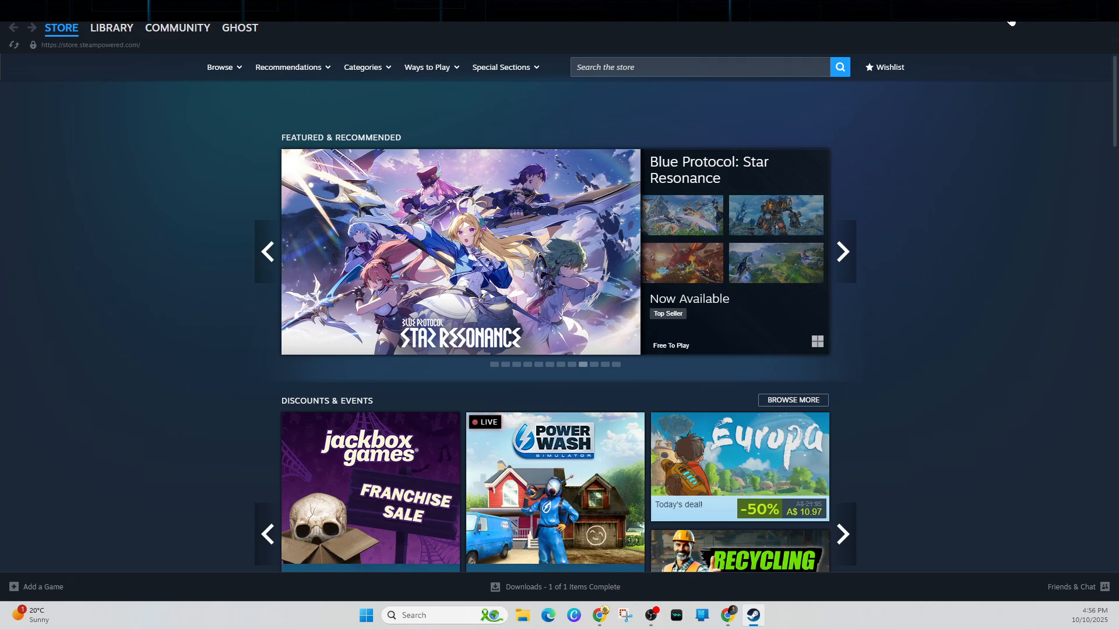
Step: View the A$0.00 wallet balance and the A$5–A$100 add-funds amounts from account details
left_click(1010, 23)
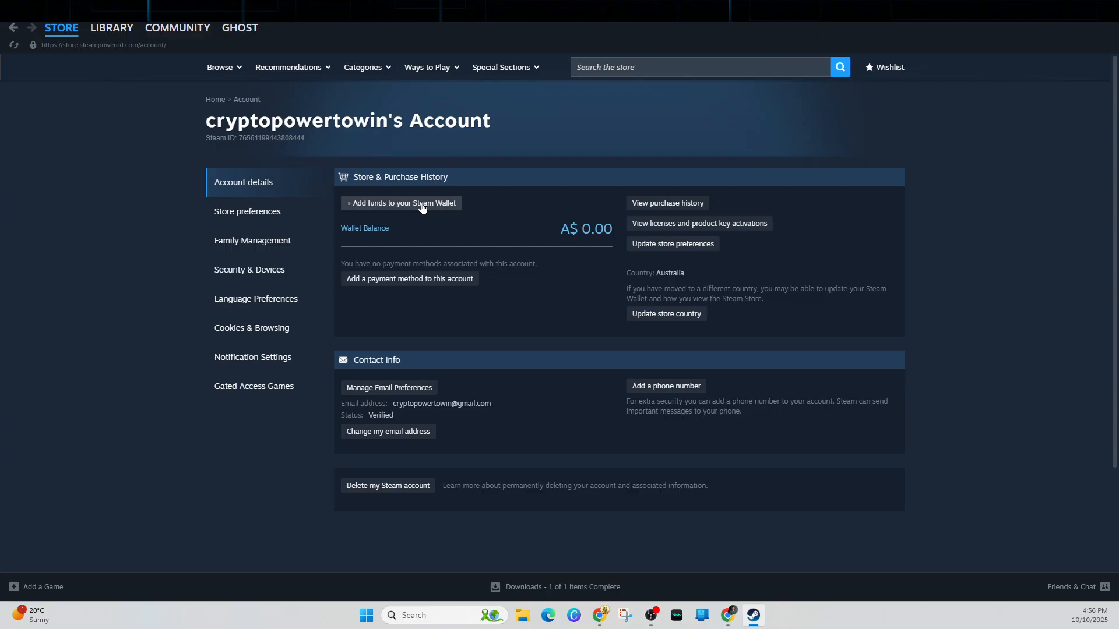
left_click(401, 203)
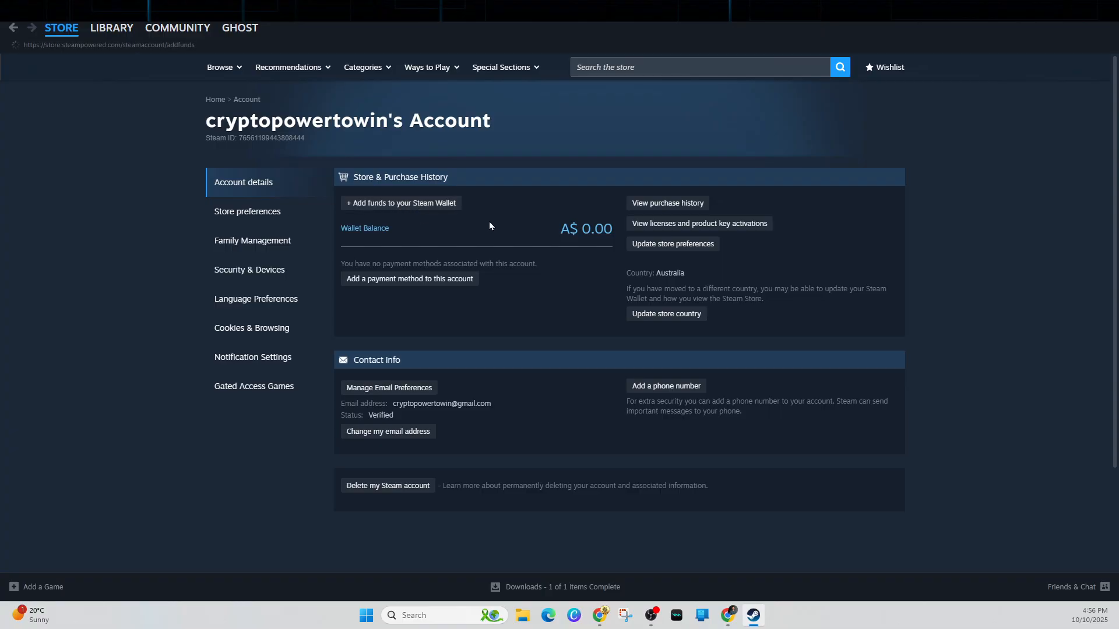
left_click(401, 203)
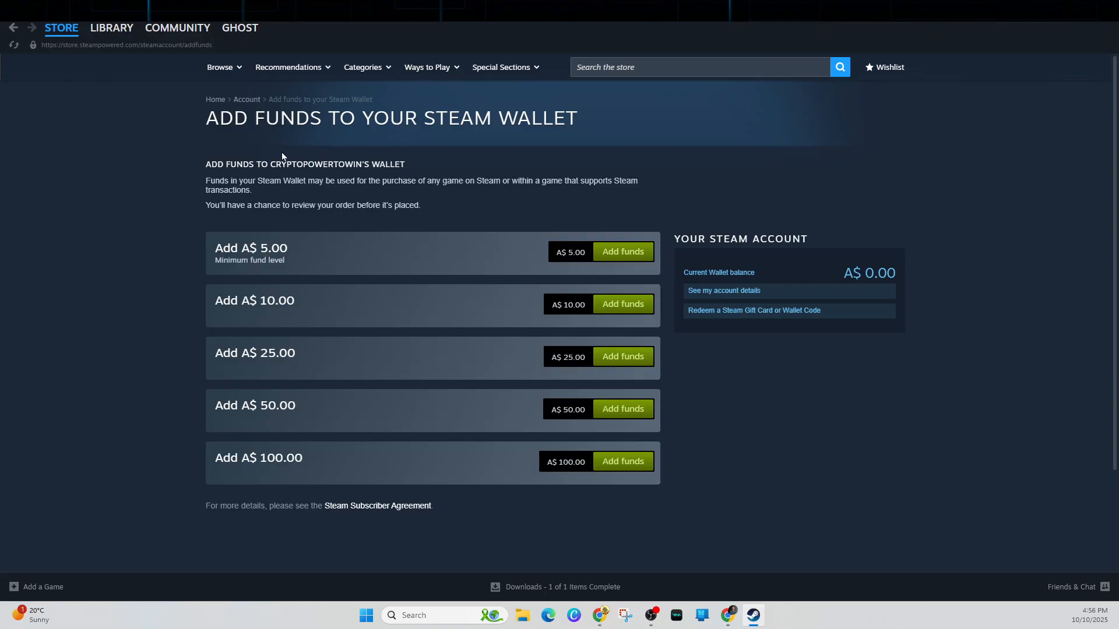
mouse_move(779, 185)
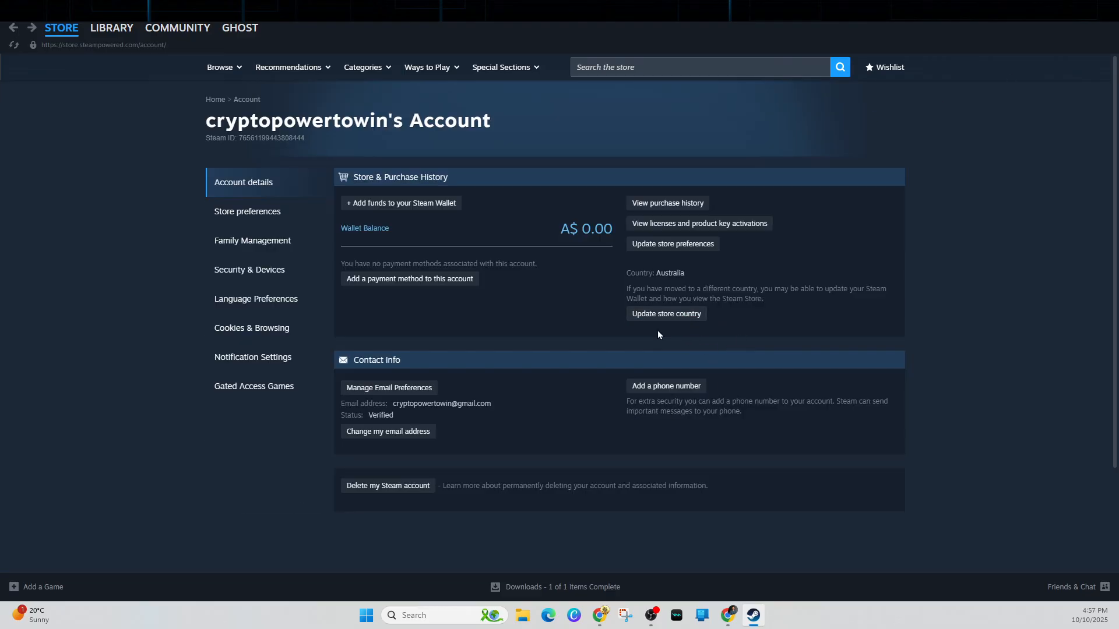
mouse_move(547, 357)
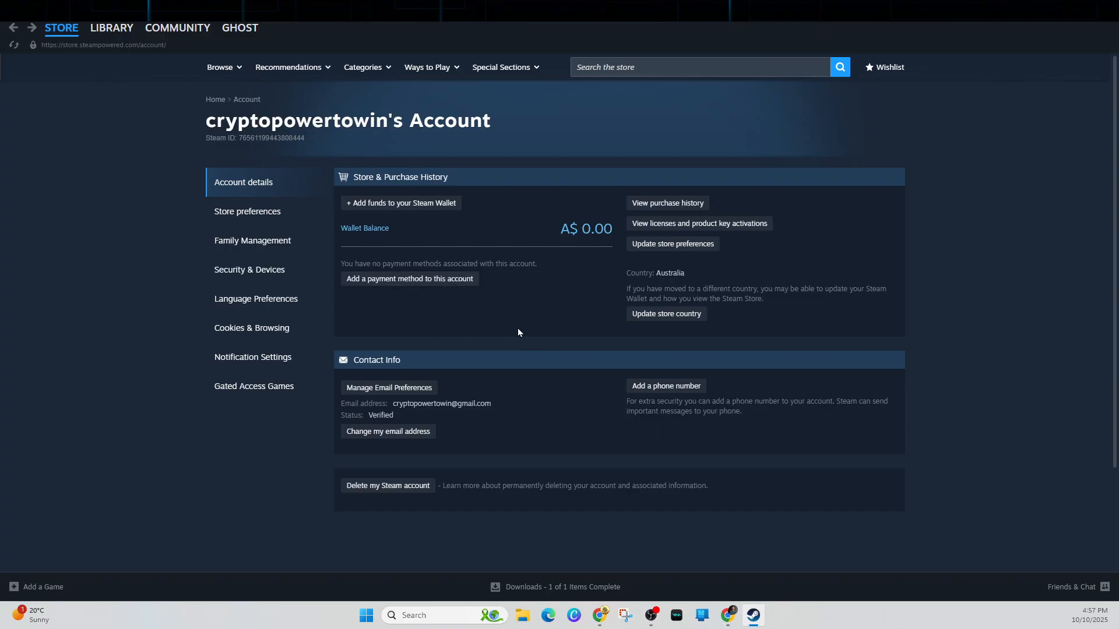
mouse_move(519, 447)
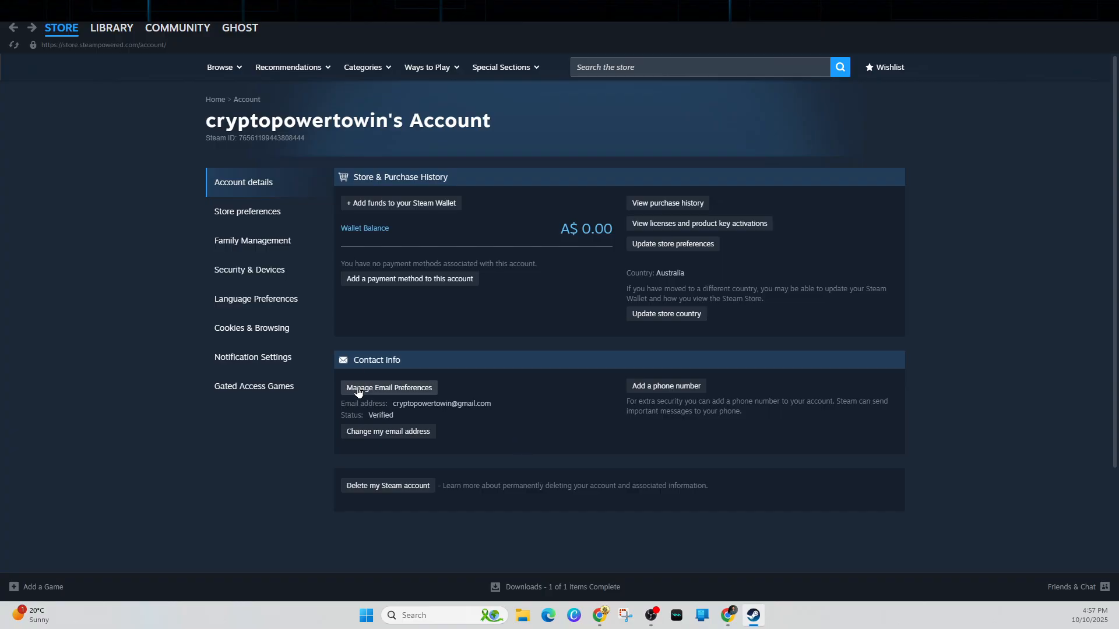
mouse_move(410, 289)
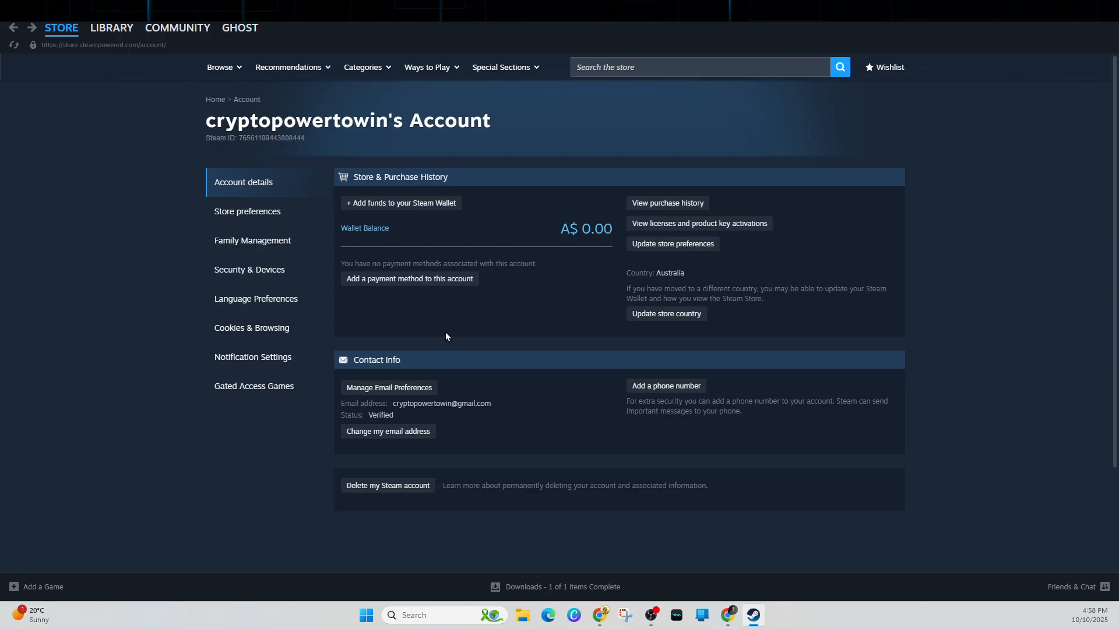
mouse_move(454, 337)
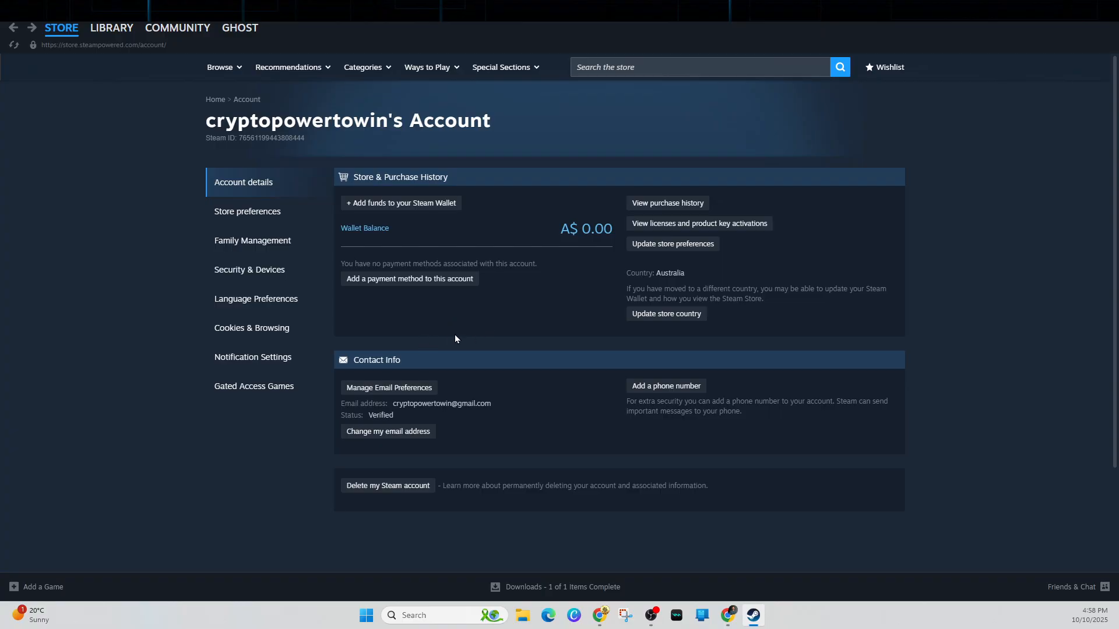
mouse_move(449, 324)
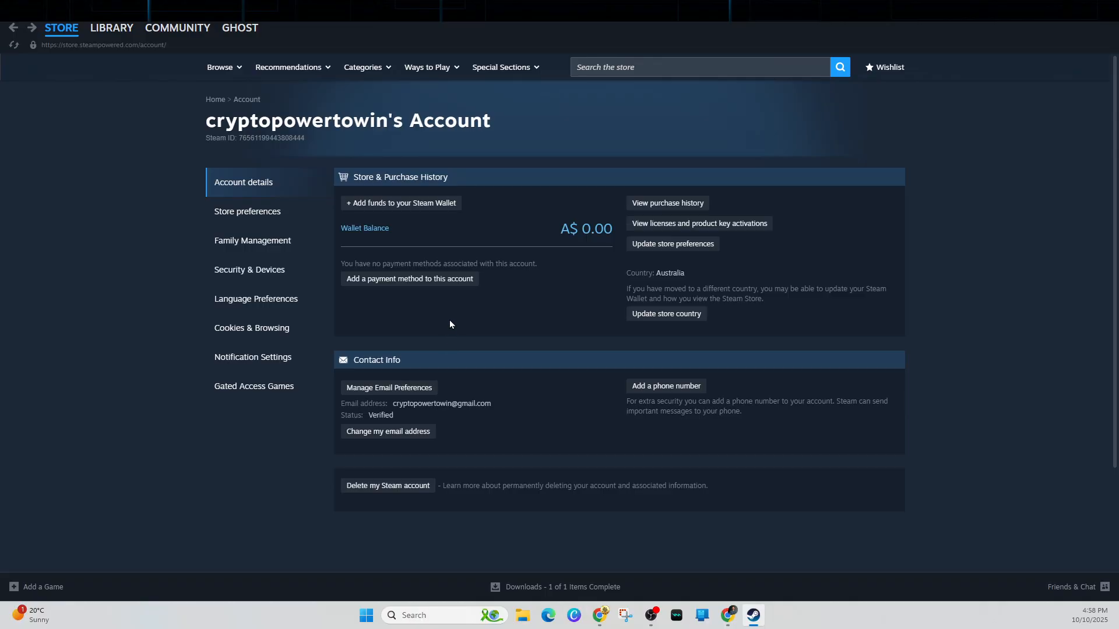
mouse_move(451, 334)
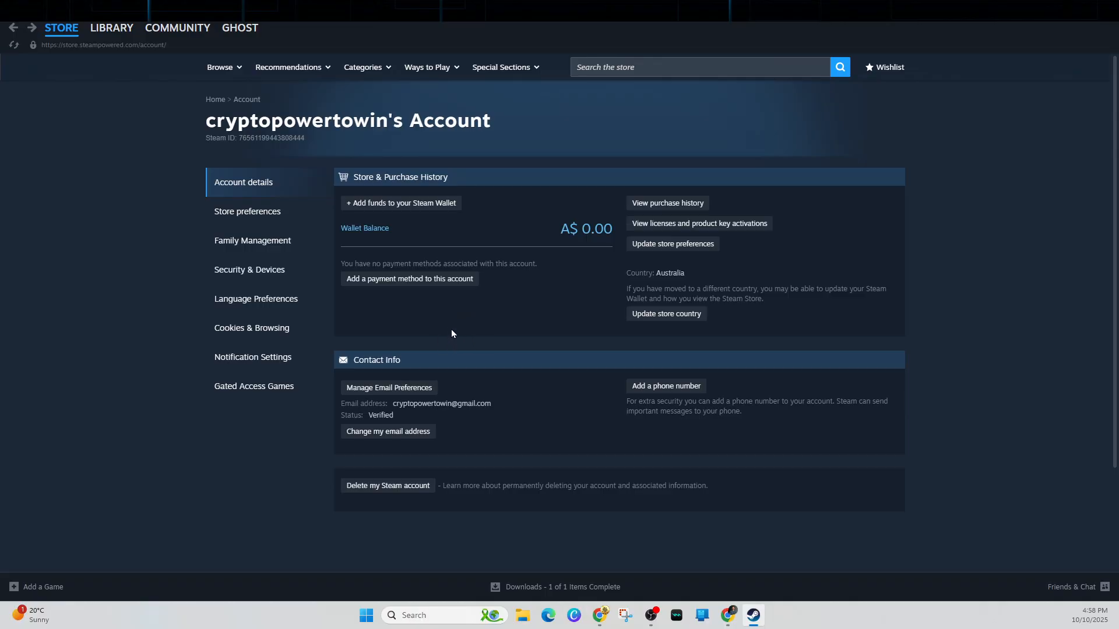
mouse_move(497, 365)
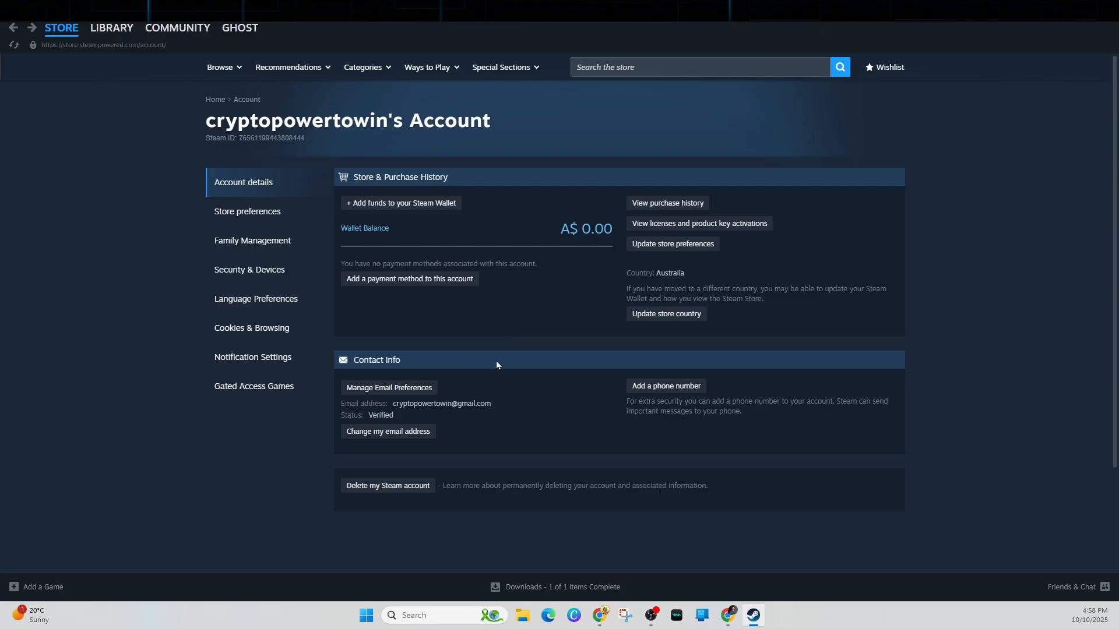
mouse_move(184, 334)
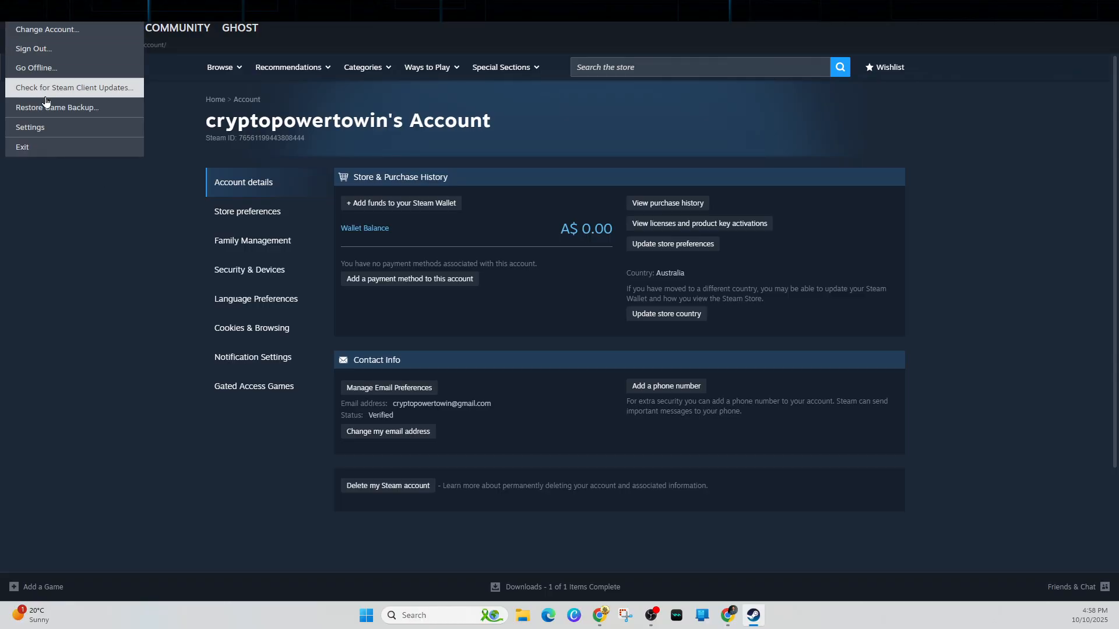
Step: Show the Downloads section of Steam settings, scrolled to Clear Download Cache
left_click(30, 127)
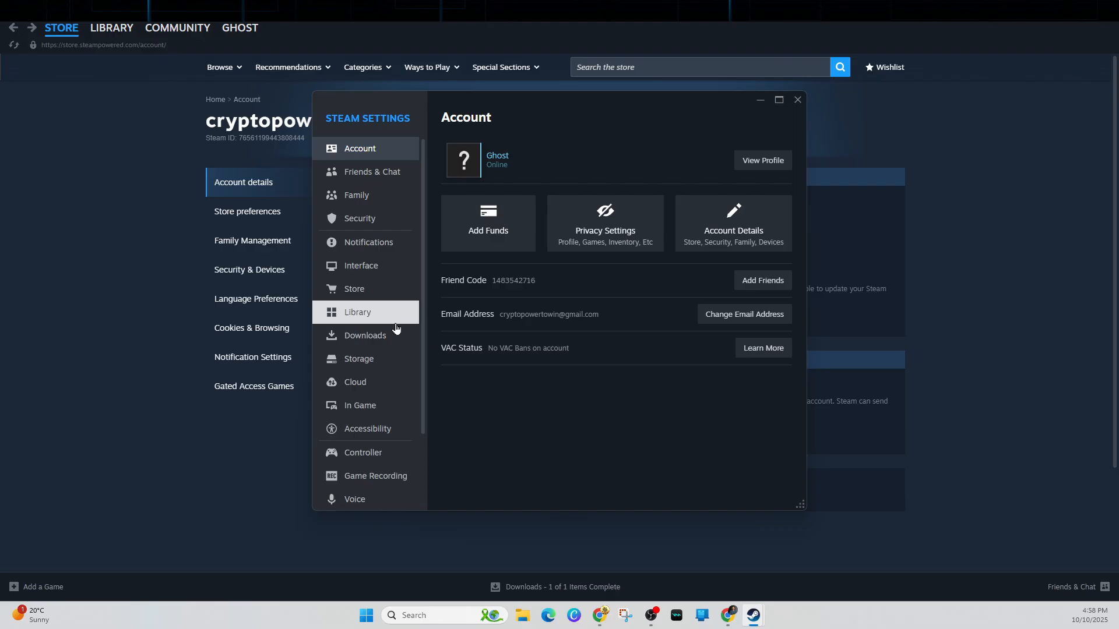
left_click(365, 335)
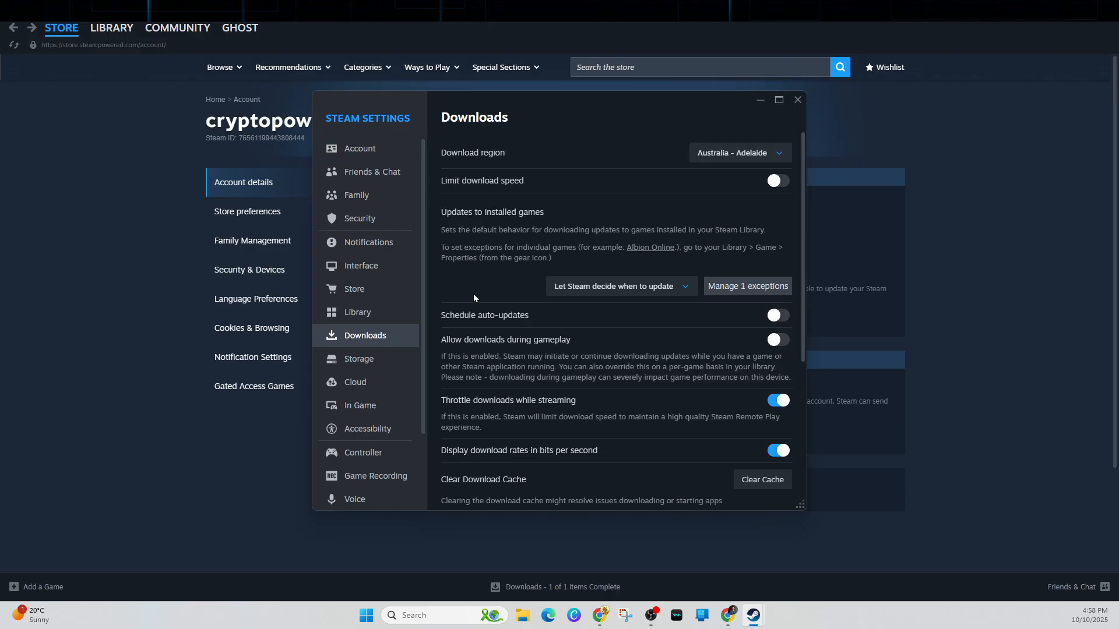
scroll("down", 3)
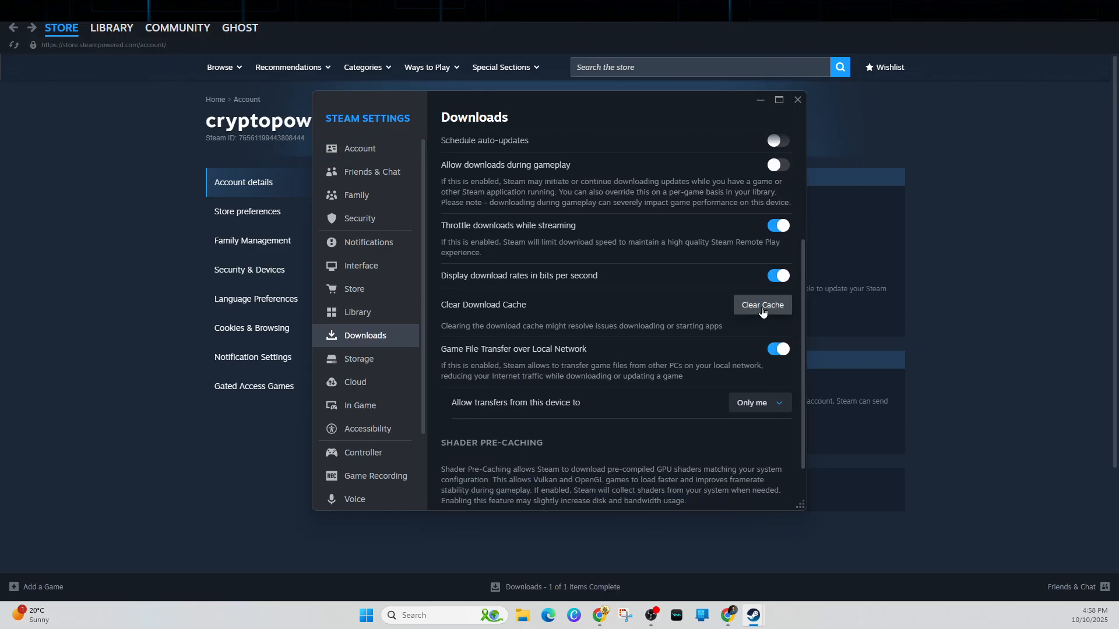
Step: Bring up the Clear Download Cache confirmation and cancel it without clearing
left_click(761, 305)
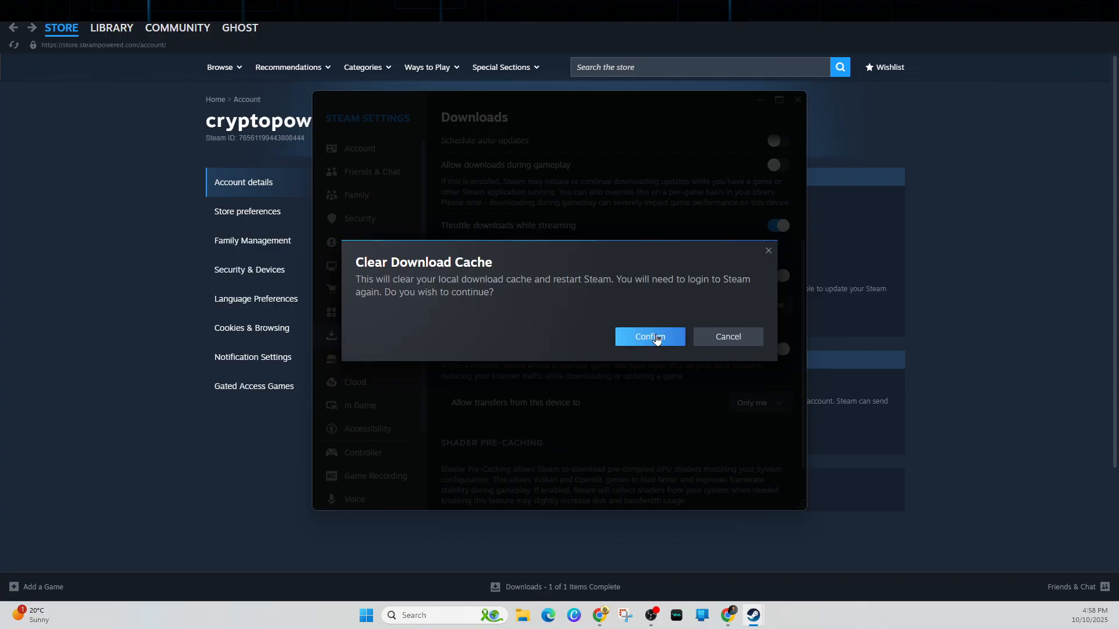
mouse_move(709, 340)
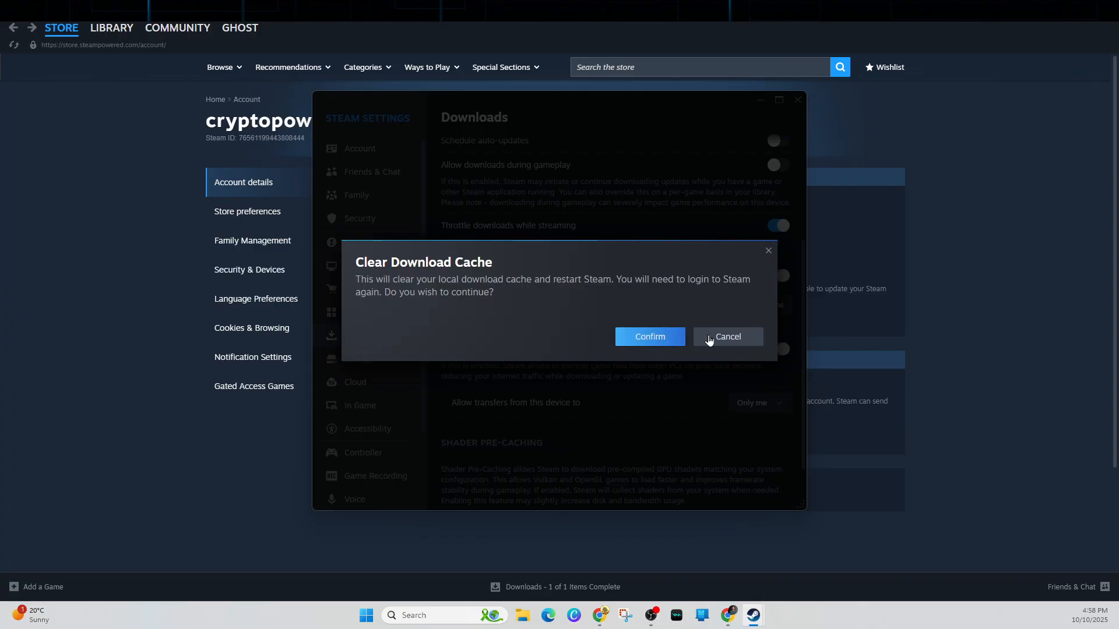
left_click(727, 336)
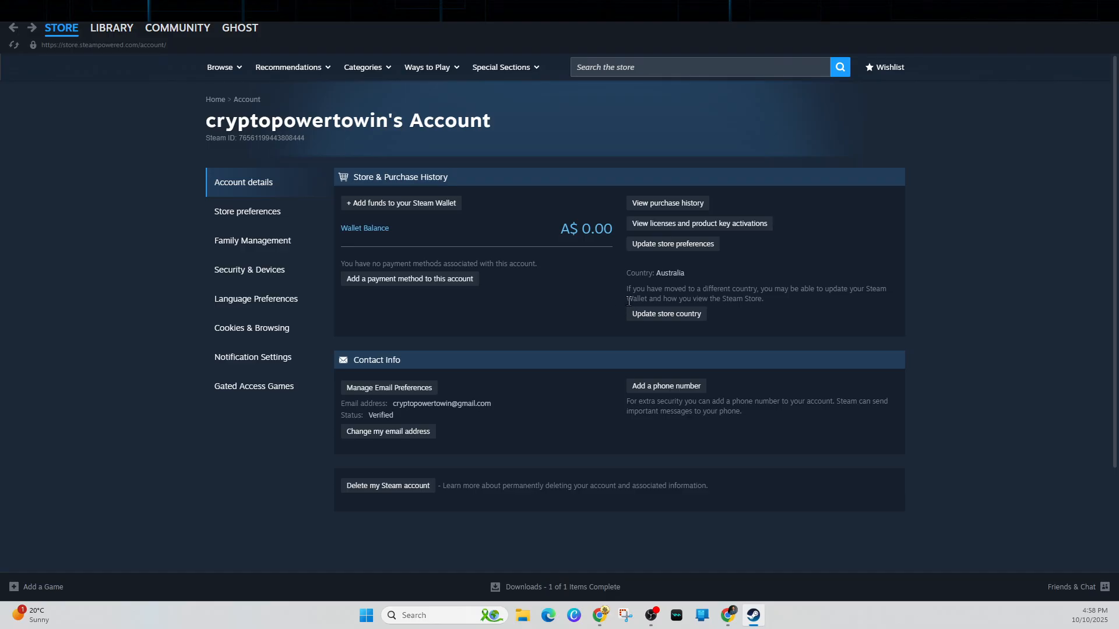